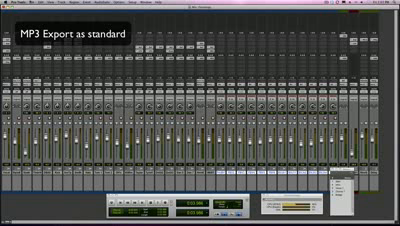
- Start exporting the selected tracks as a new OMF/AAF file from the File menu
click(28, 8)
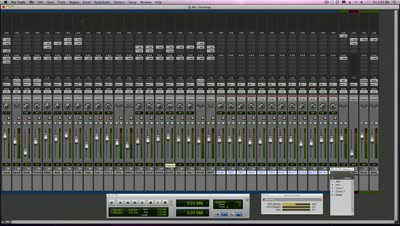
click(20, 4)
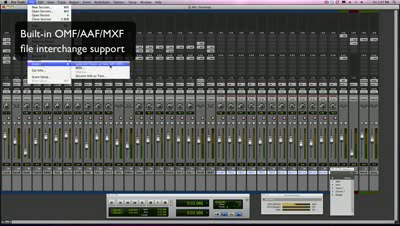
click(44, 60)
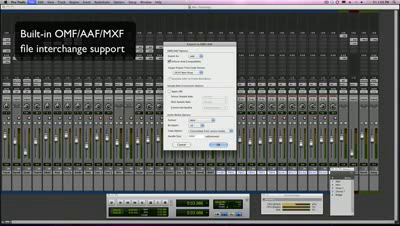